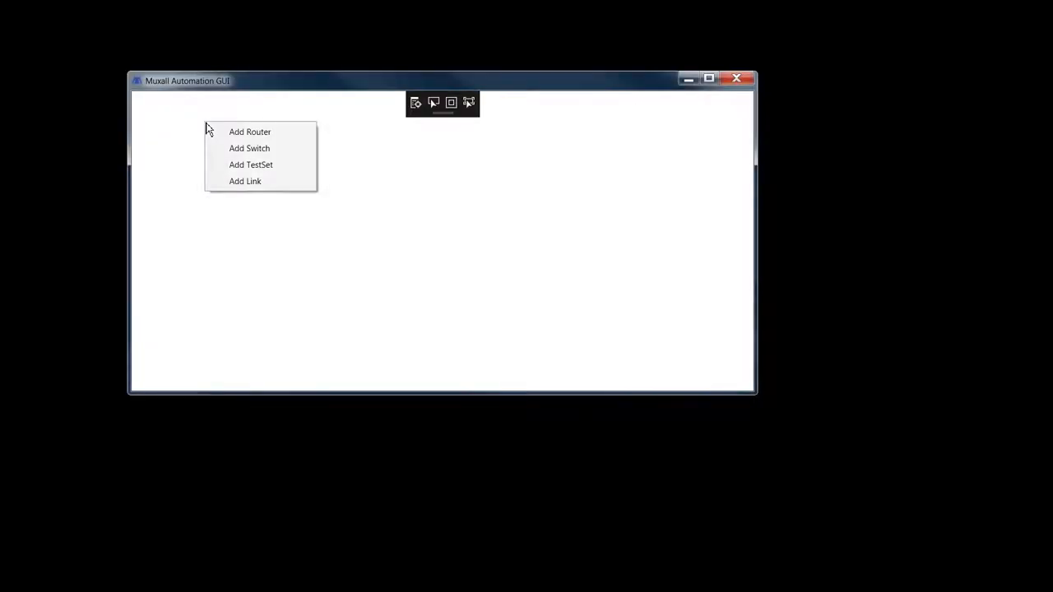
Add a router and a XENA test set, then drag router, switch and test set into a row.
left_click(249, 132)
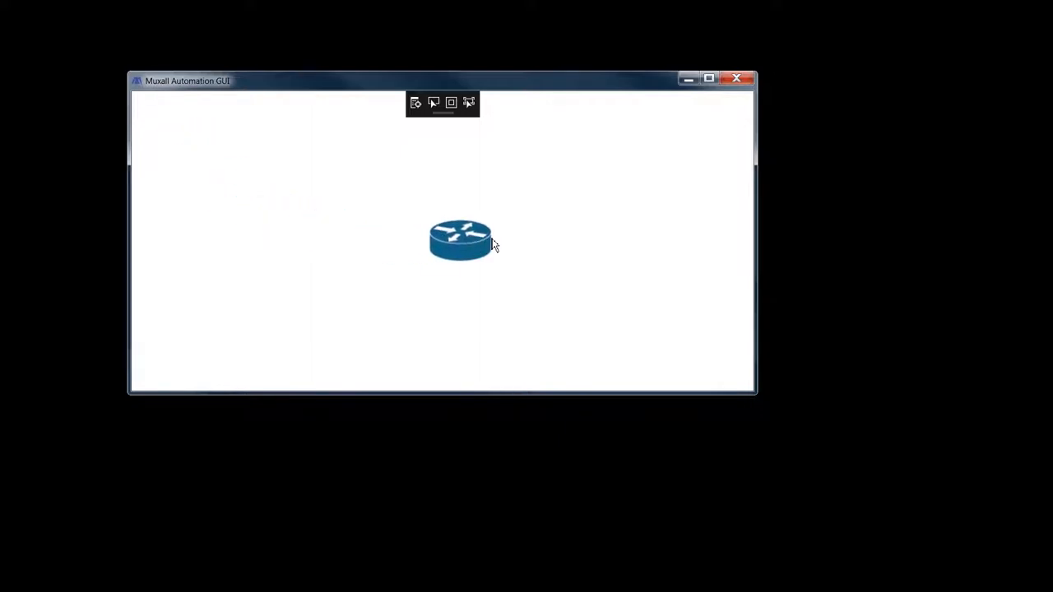
left_click_drag(461, 239, 565, 232)
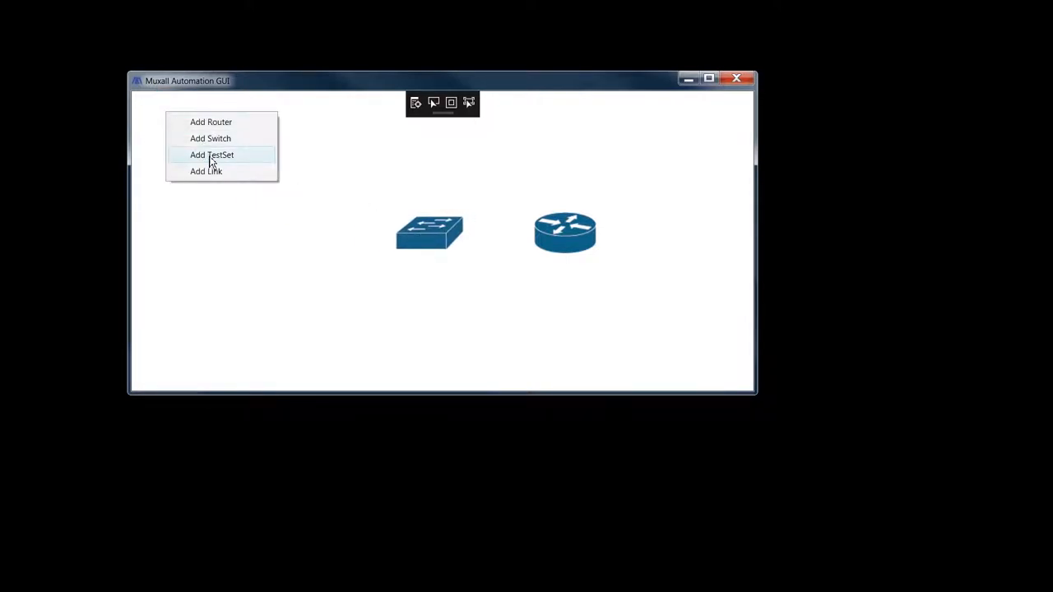
left_click(211, 155)
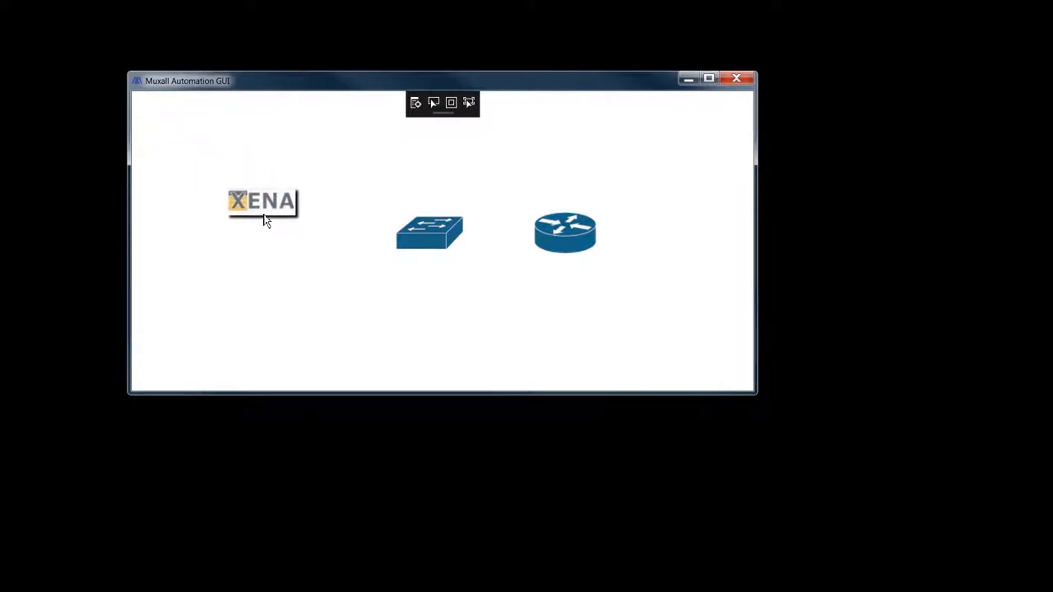
left_click_drag(262, 201, 291, 233)
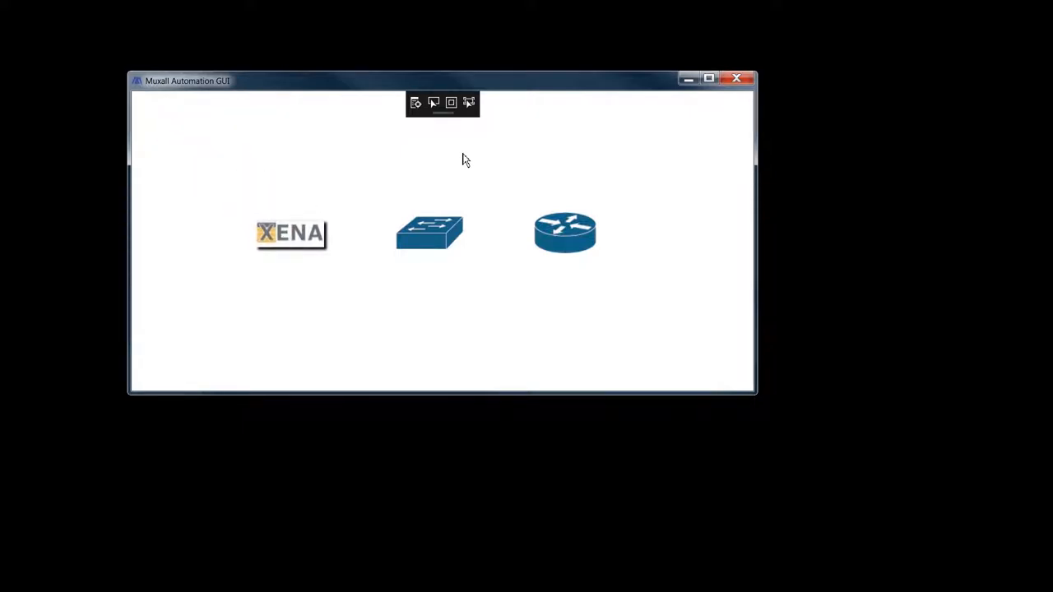
left_click_drag(566, 232, 380, 171)
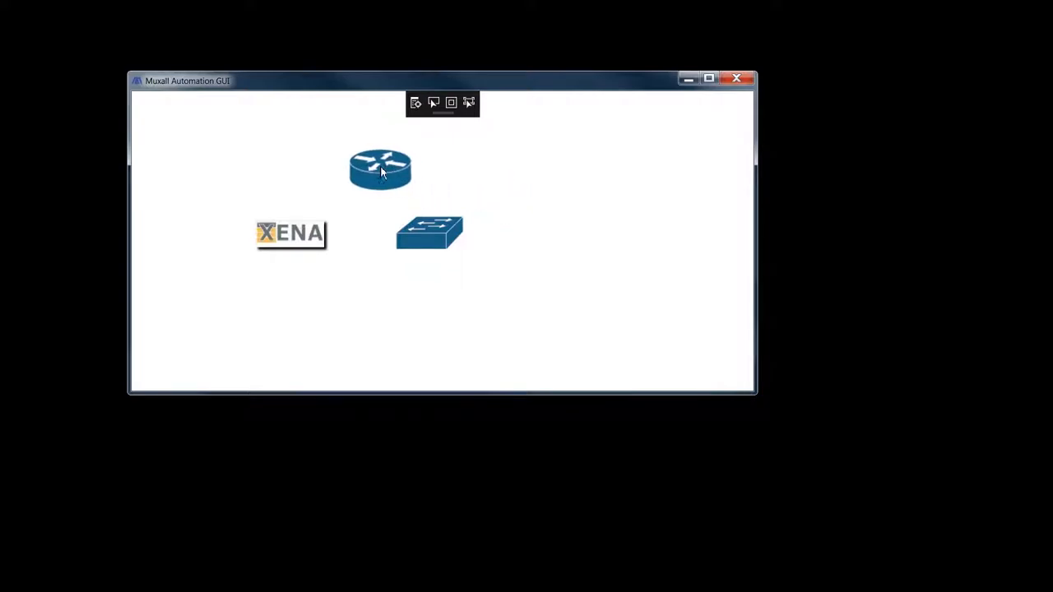
left_click_drag(379, 171, 289, 302)
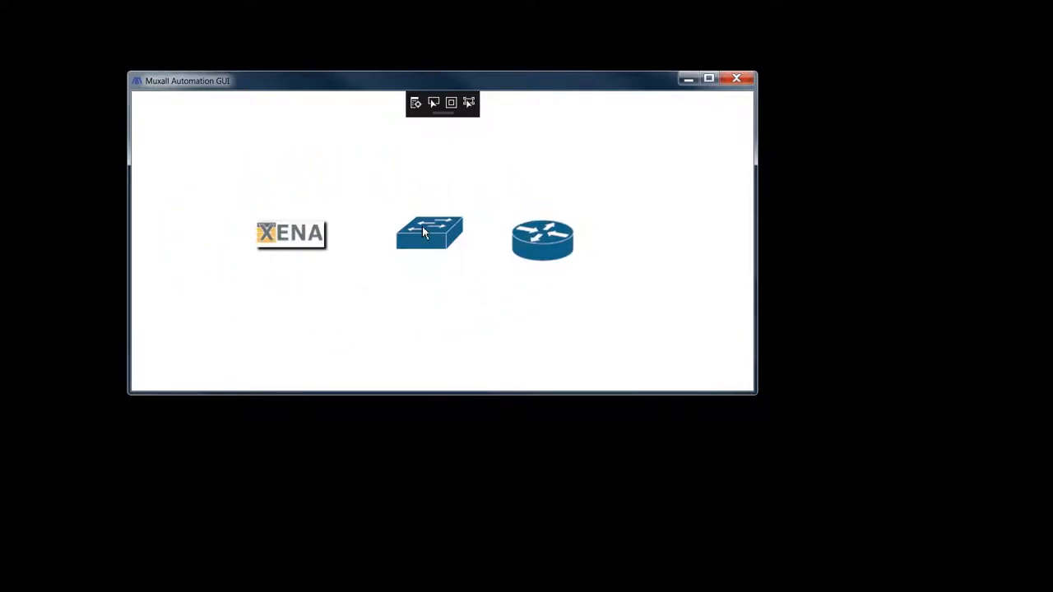
left_click_drag(291, 232, 375, 207)
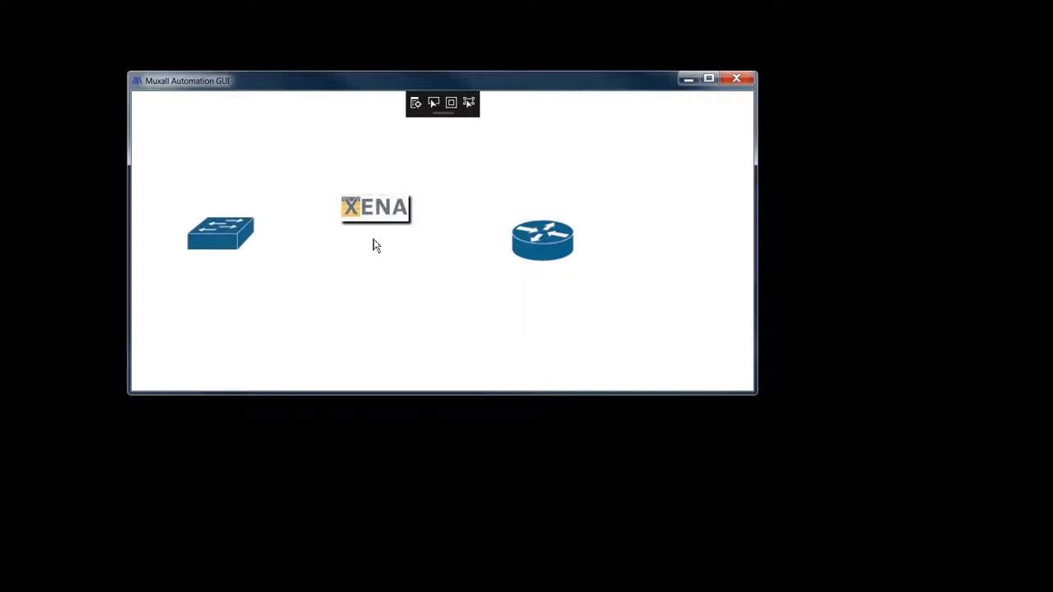
left_click_drag(542, 240, 510, 261)
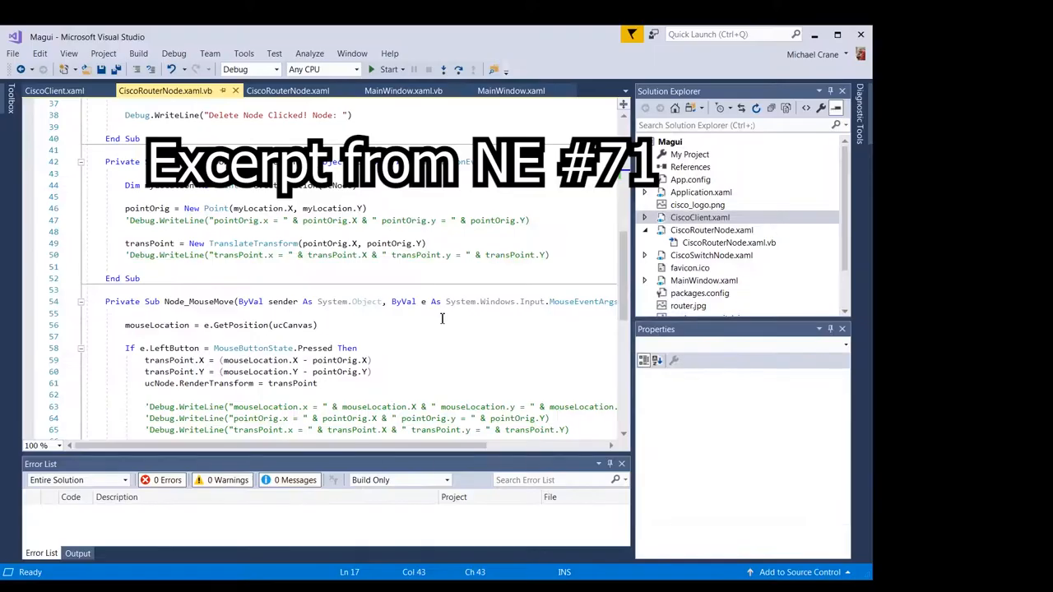
scroll("down", 3)
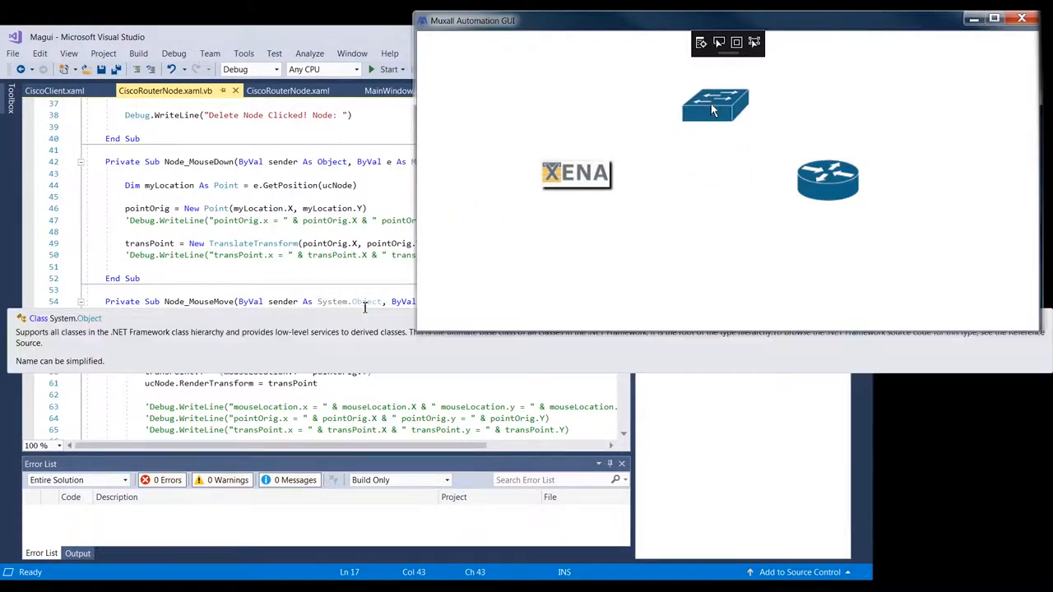
left_click_drag(714, 104, 1005, 158)
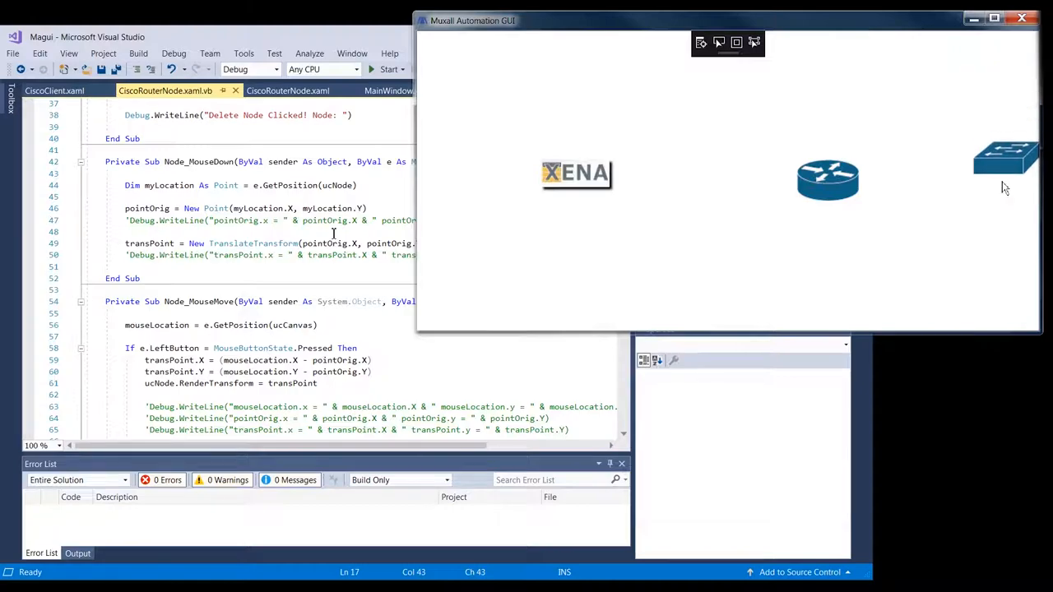
left_click_drag(1005, 156, 617, 311)
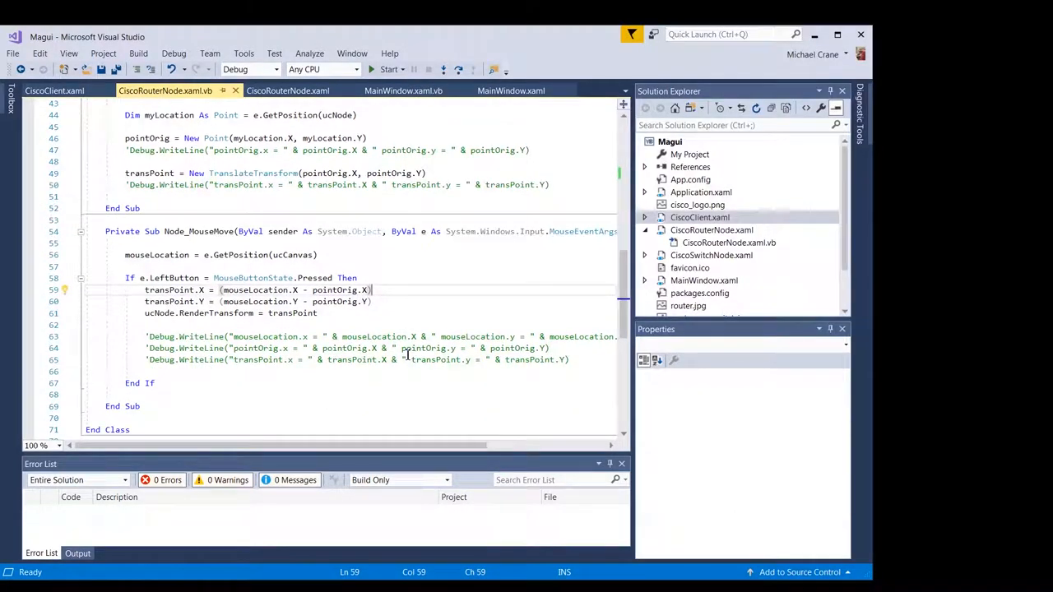
mouse_move(342, 321)
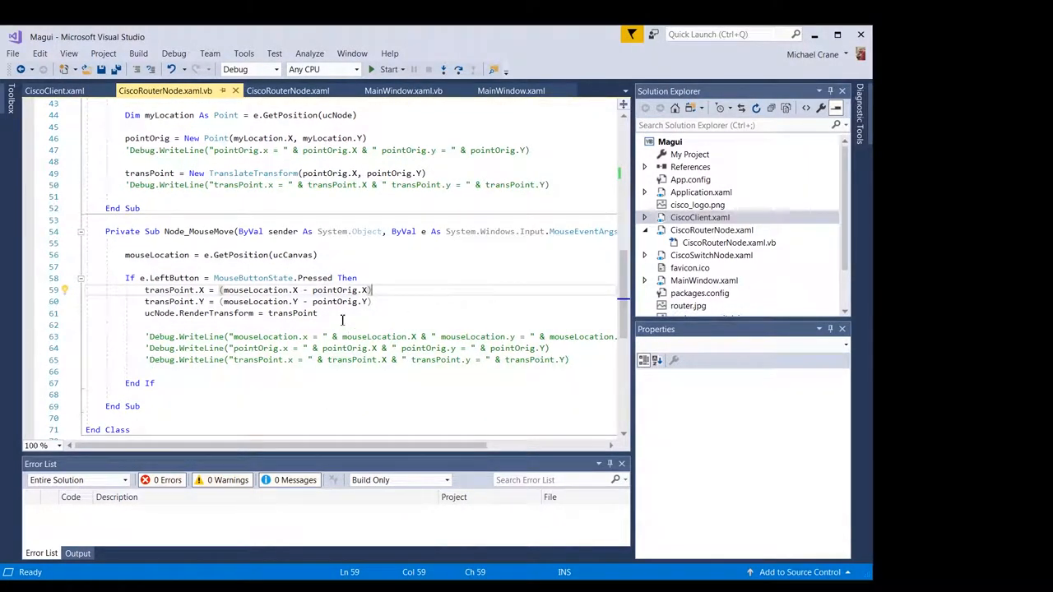
mouse_move(431, 320)
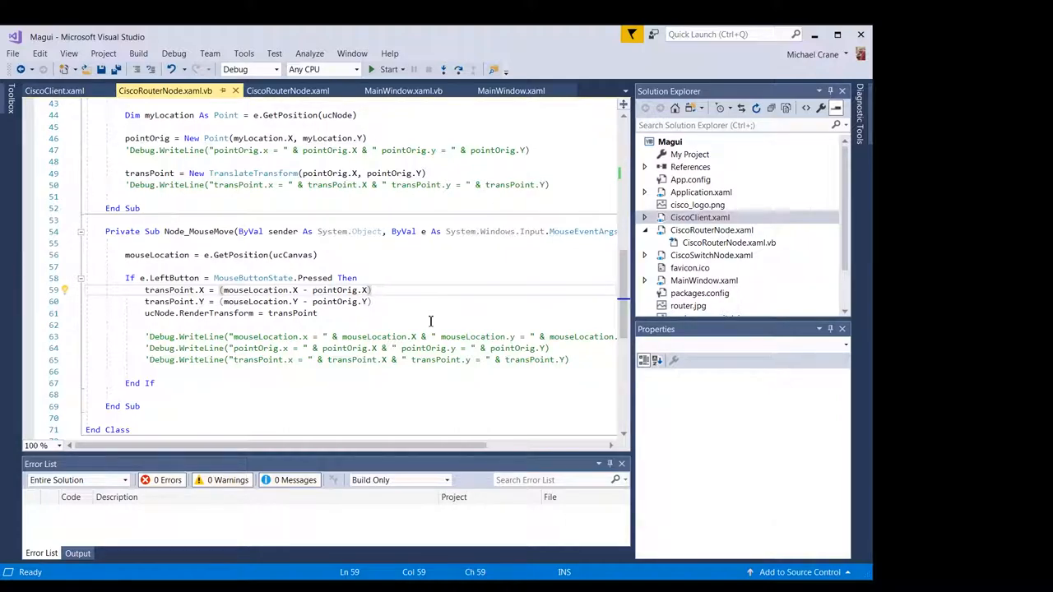
mouse_move(404, 288)
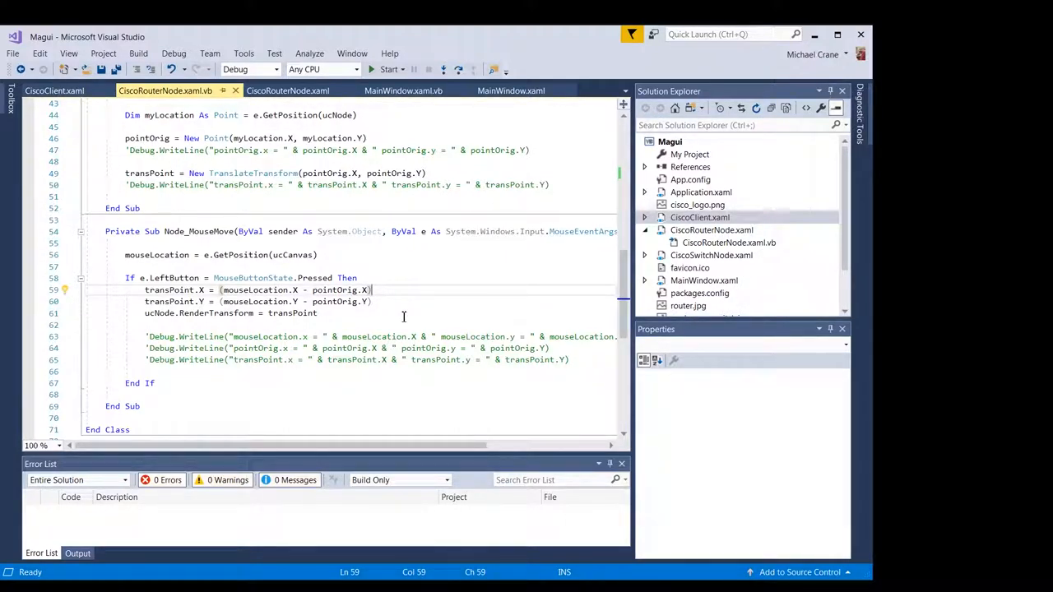
mouse_move(327, 284)
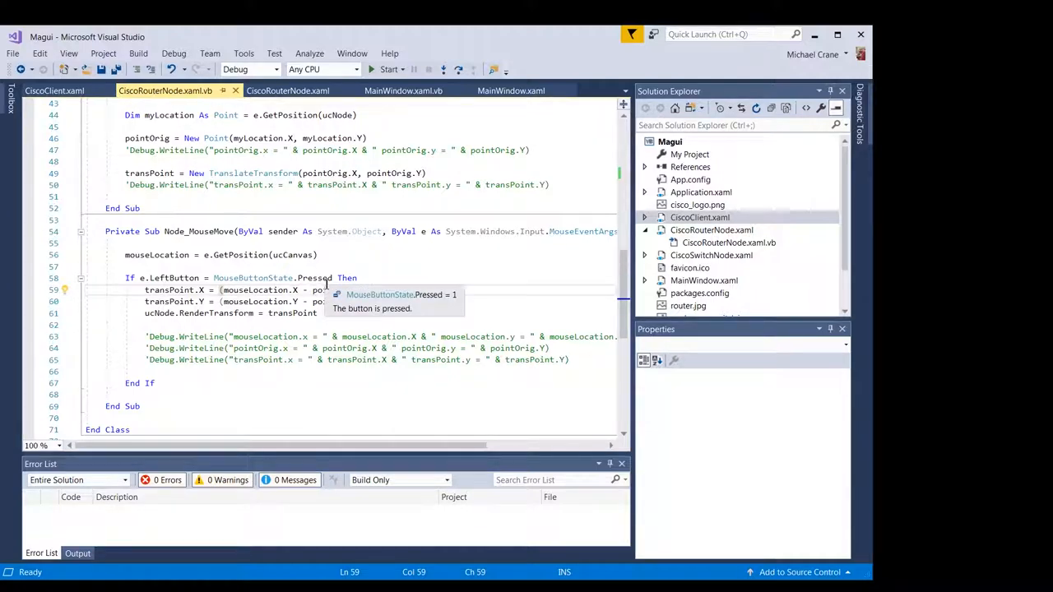
mouse_move(477, 278)
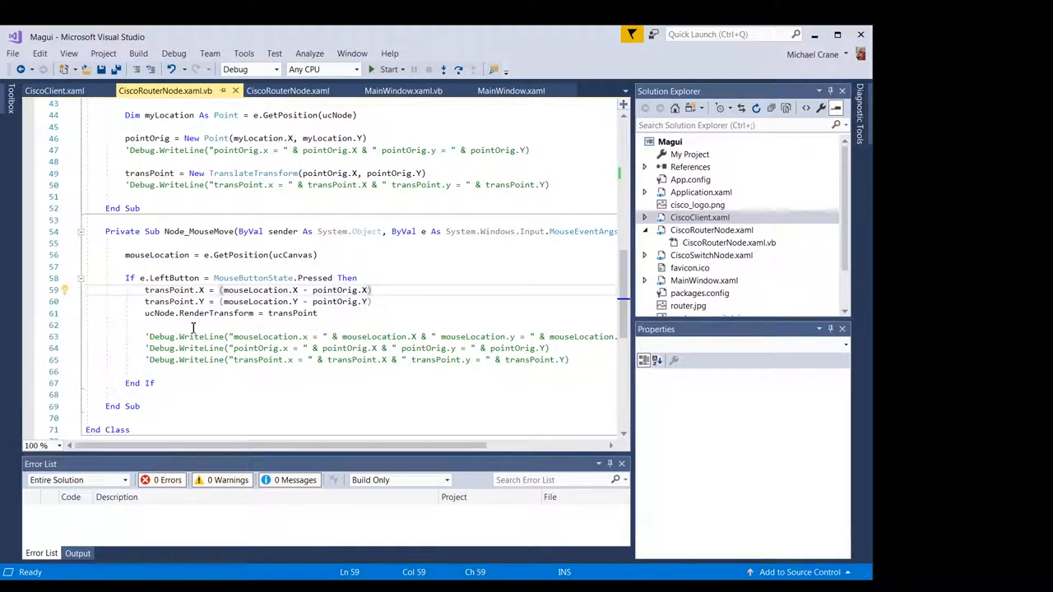
mouse_move(358, 269)
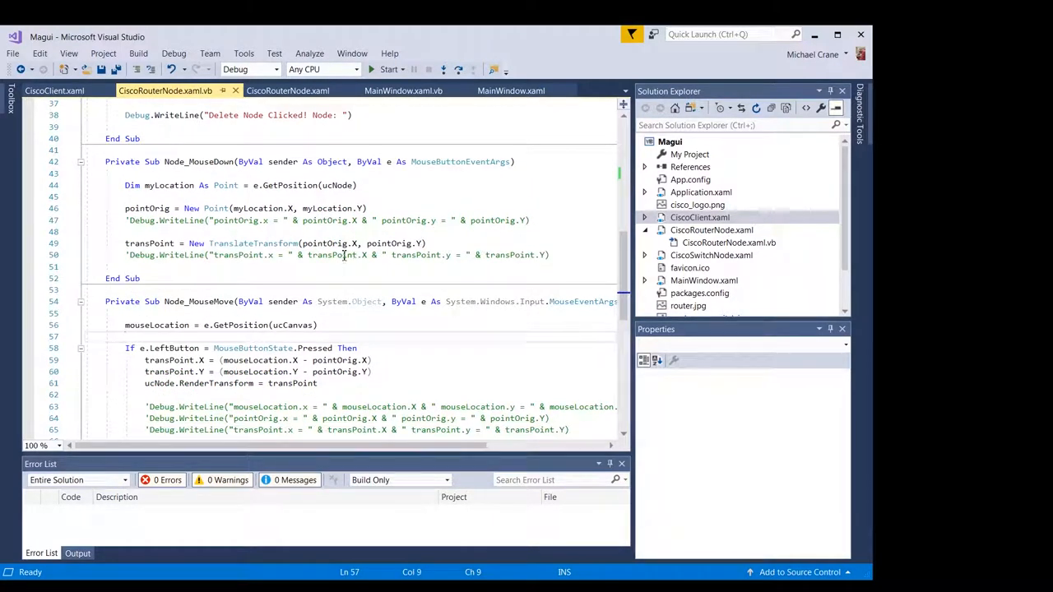
Scroll CiscoRouterNode.xaml.vb so Node_MouseDown appears above Node_MouseMove.
scroll("down", 3)
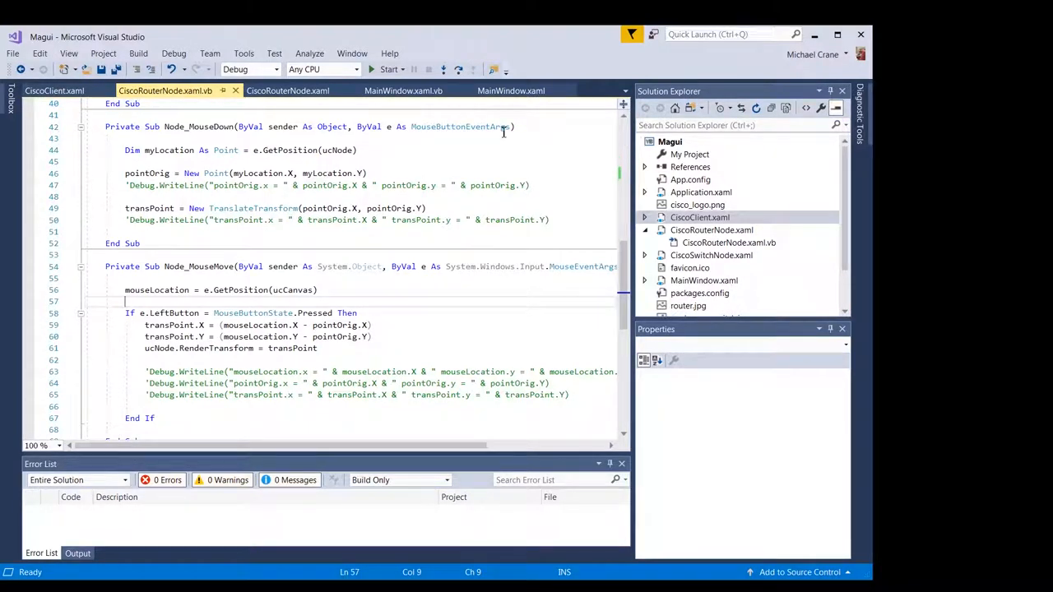
mouse_move(445, 126)
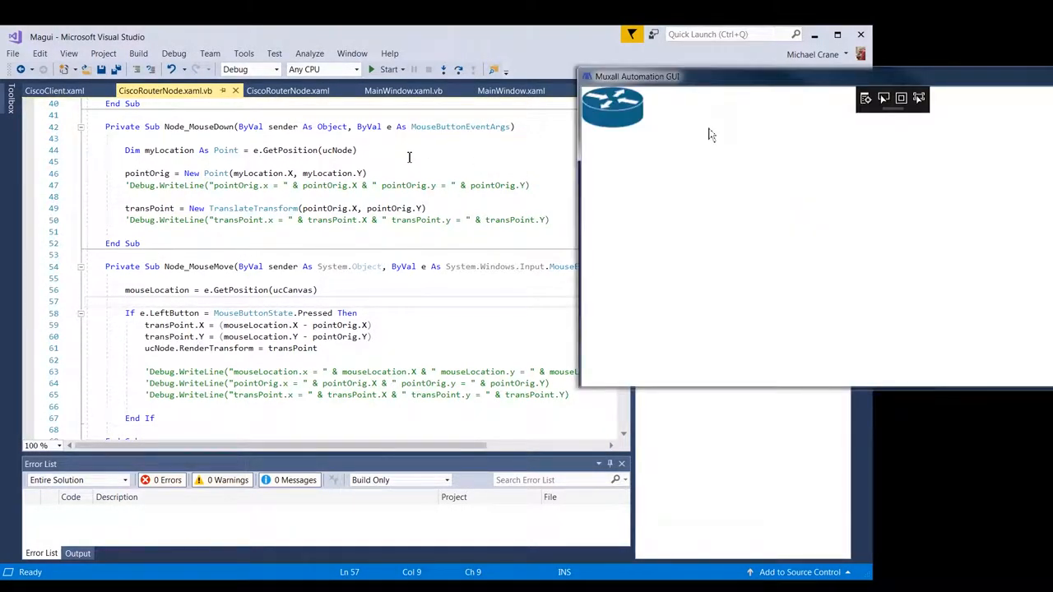
mouse_move(602, 110)
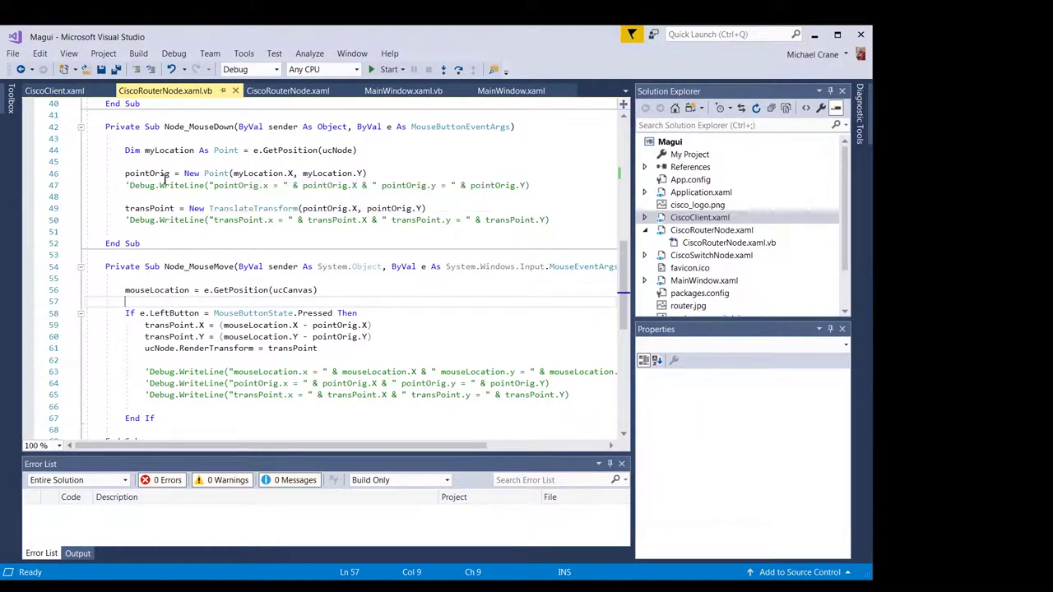
mouse_move(259, 174)
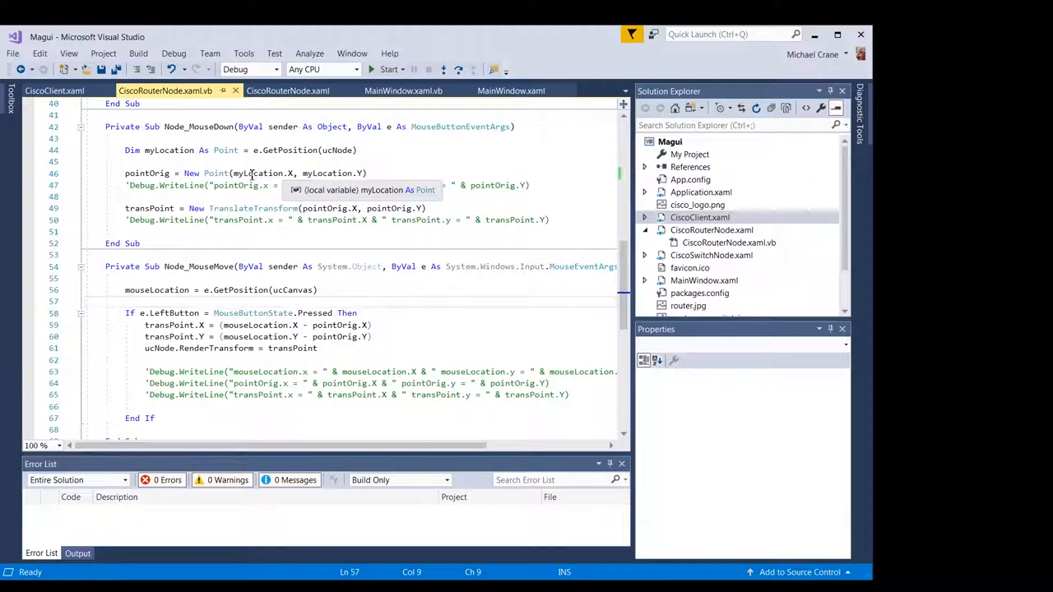
mouse_move(400, 173)
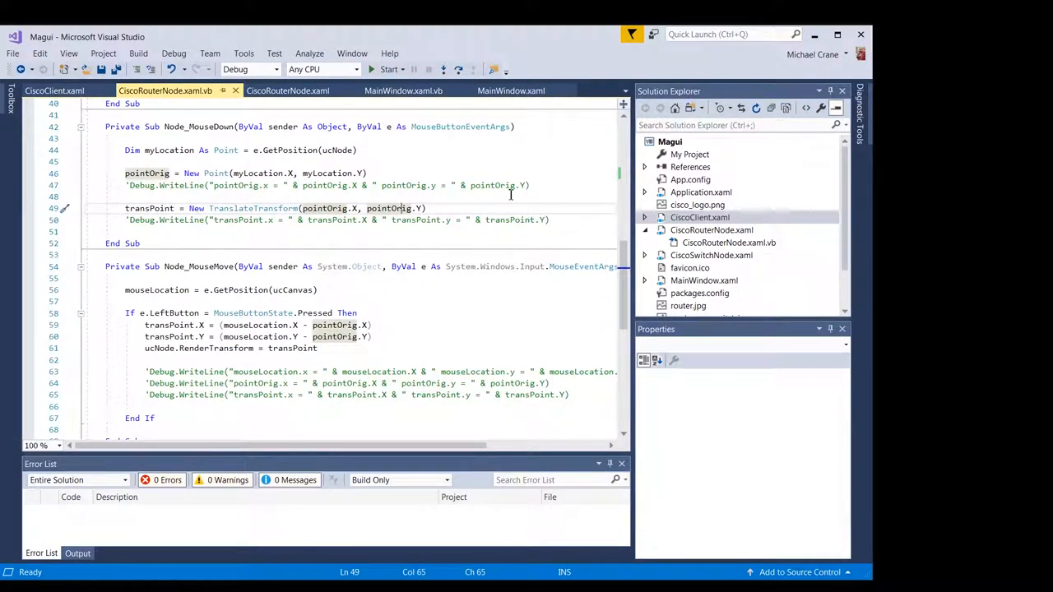
mouse_move(447, 275)
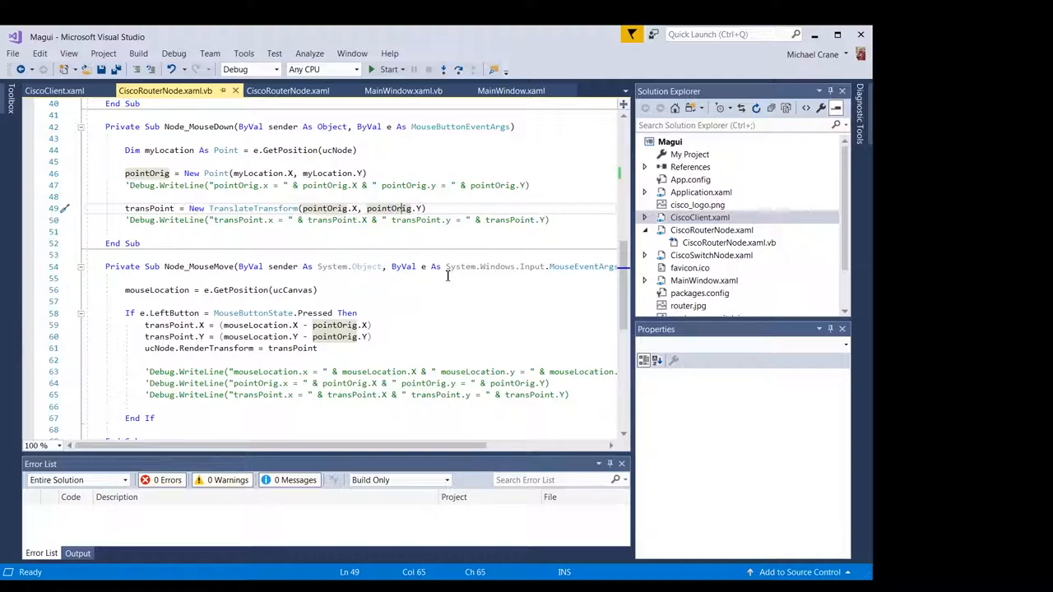
Scroll down to Node_MouseMove's End Sub and the closing End Class.
scroll("down", 3)
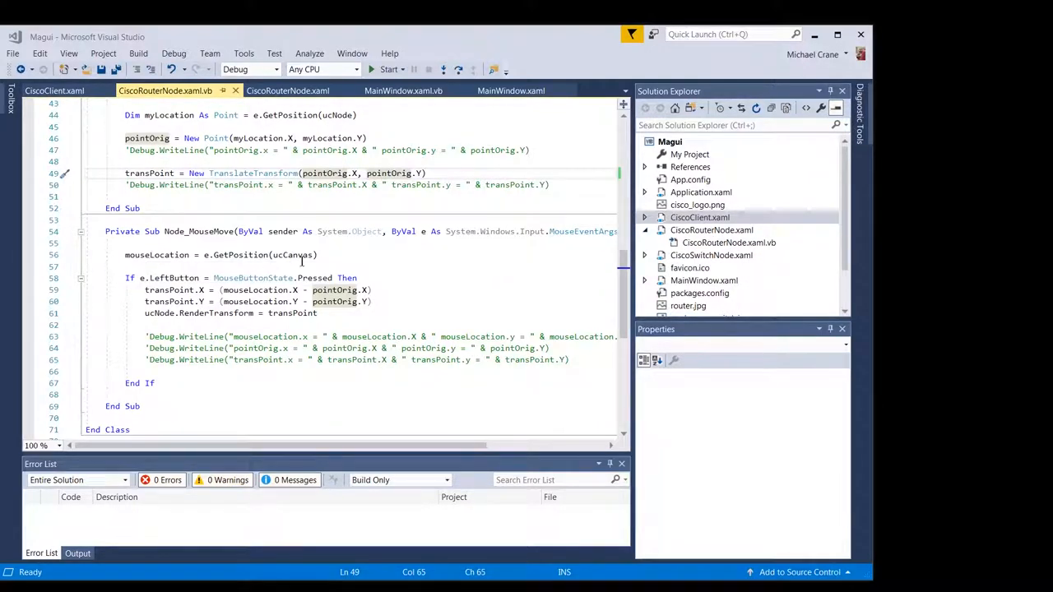
mouse_move(157, 289)
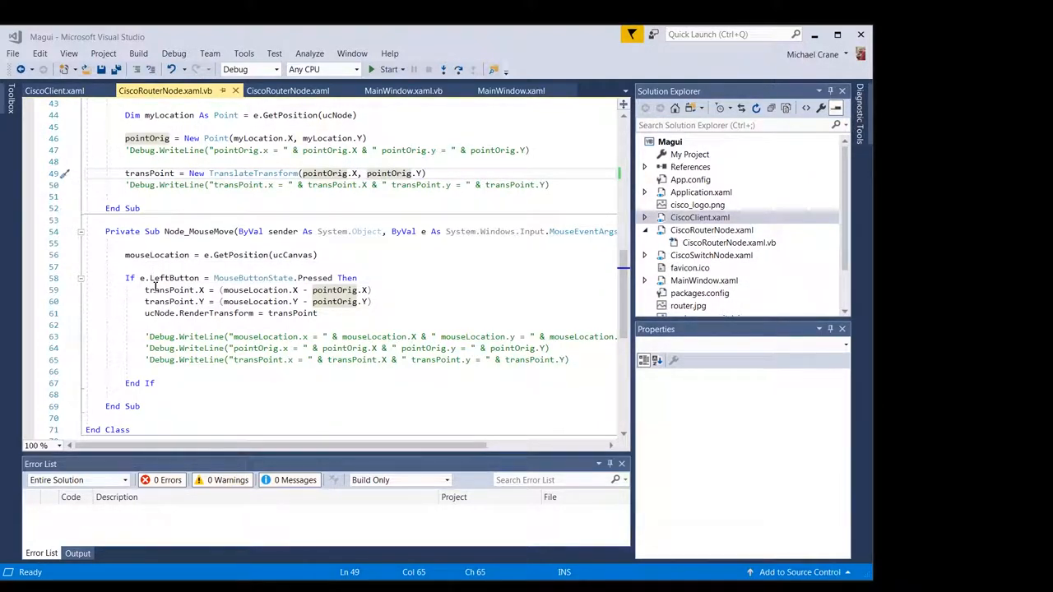
mouse_move(318, 277)
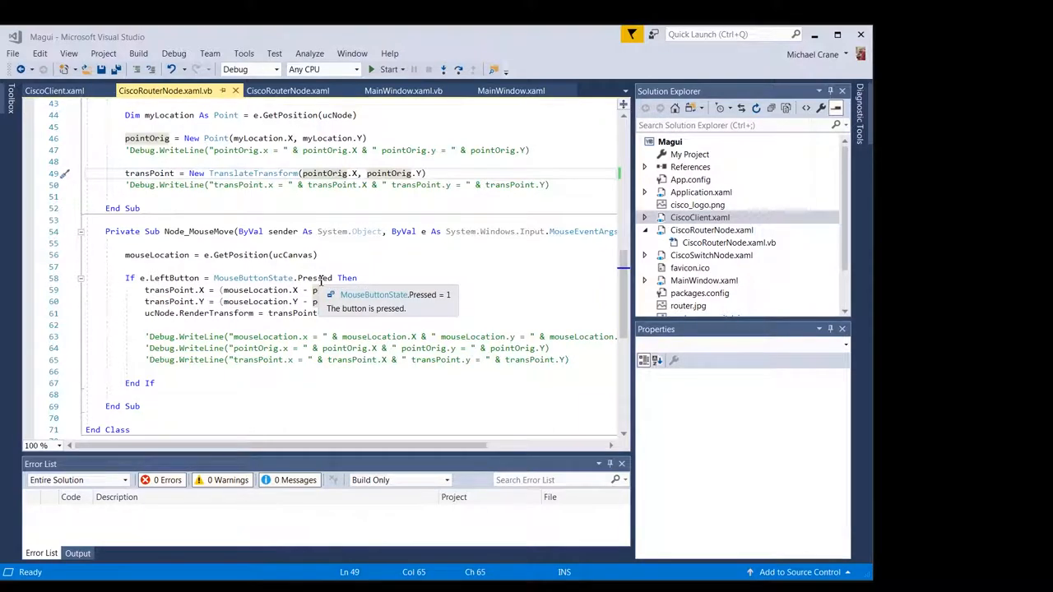
mouse_move(415, 274)
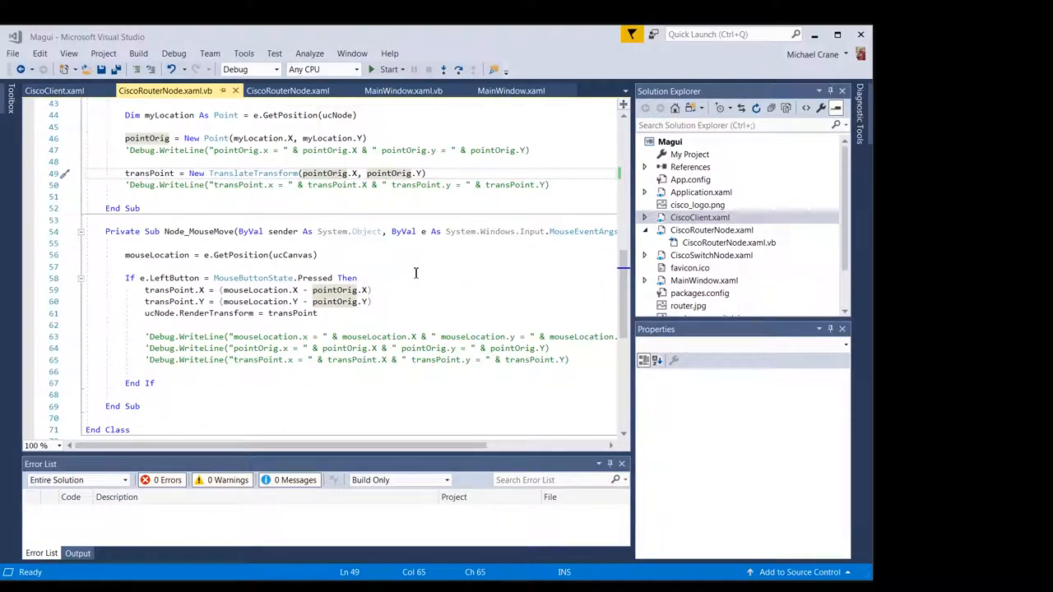
mouse_move(312, 115)
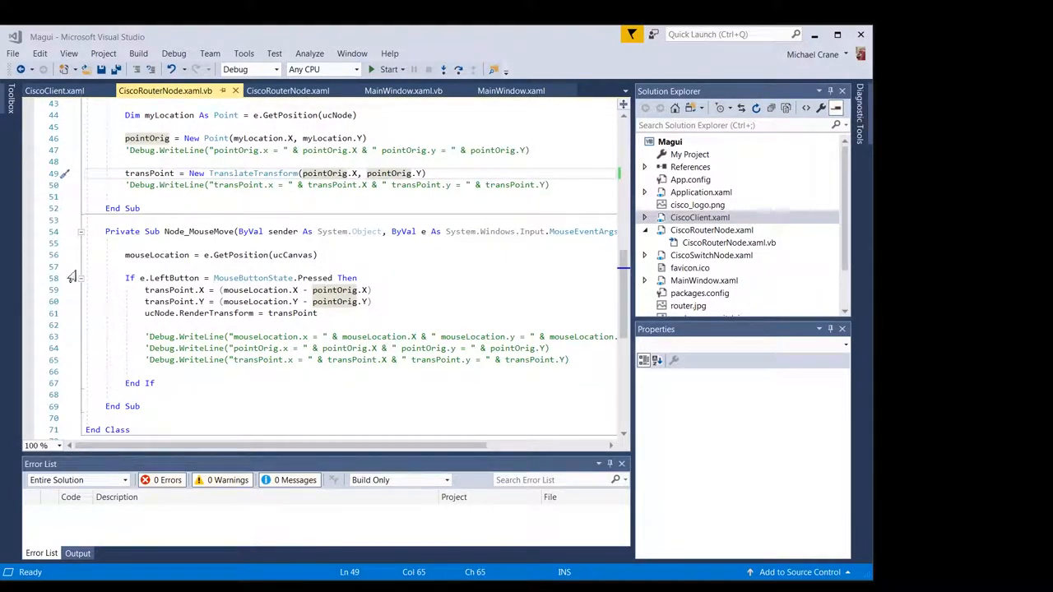
mouse_move(320, 278)
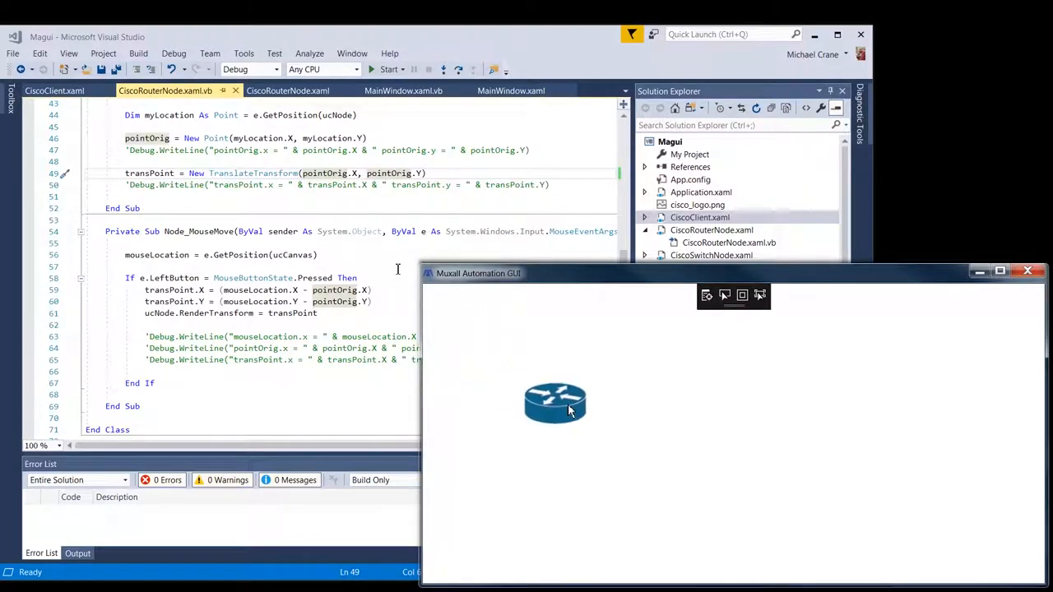
Select lines 42–69 spanning Node_MouseDown and Node_MouseMove in the router node code.
left_click_drag(554, 403, 855, 427)
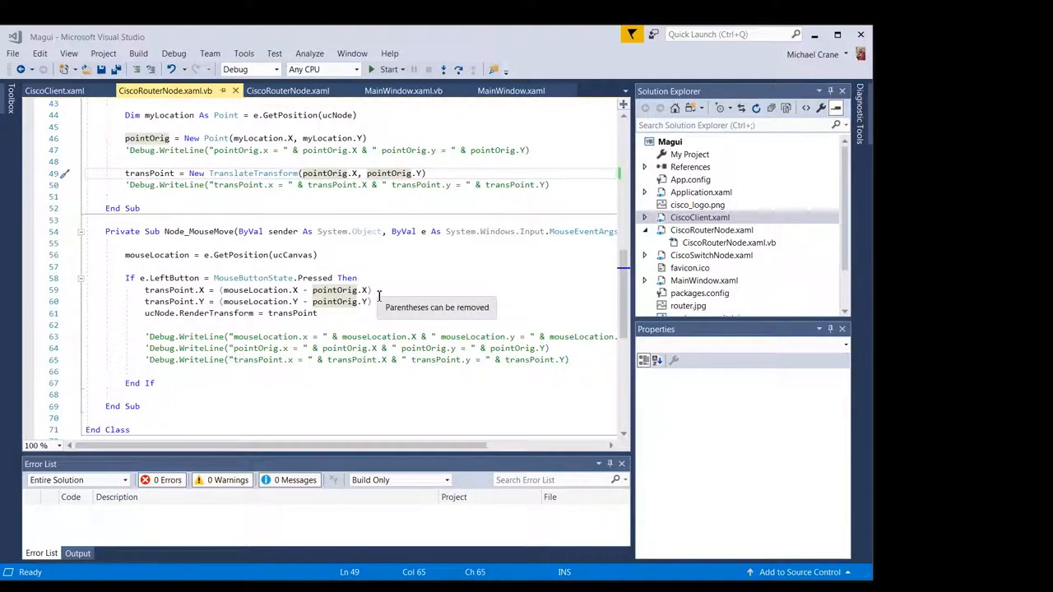
mouse_move(124, 301)
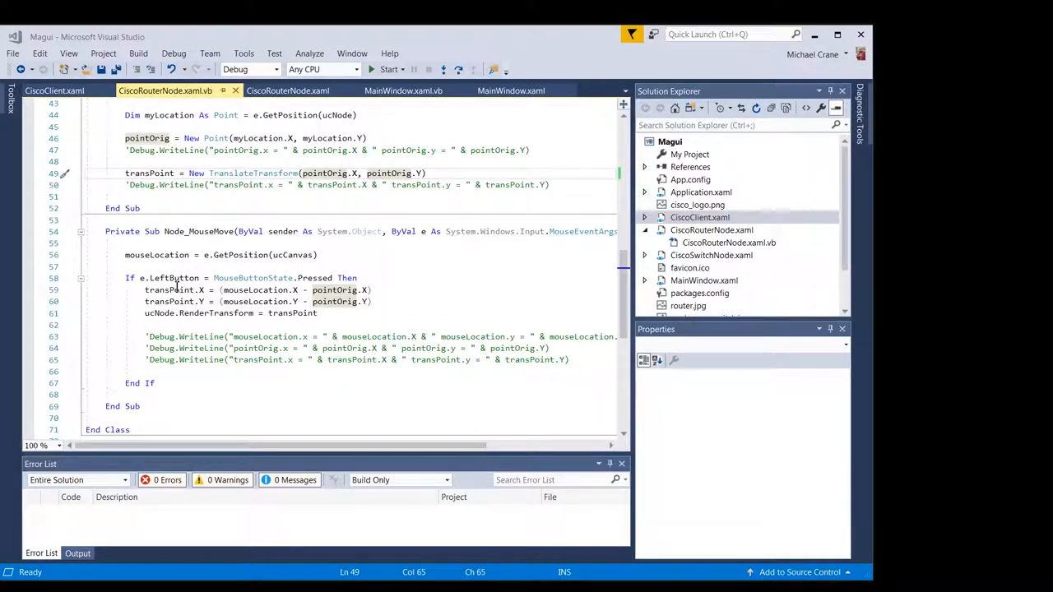
left_click(318, 313)
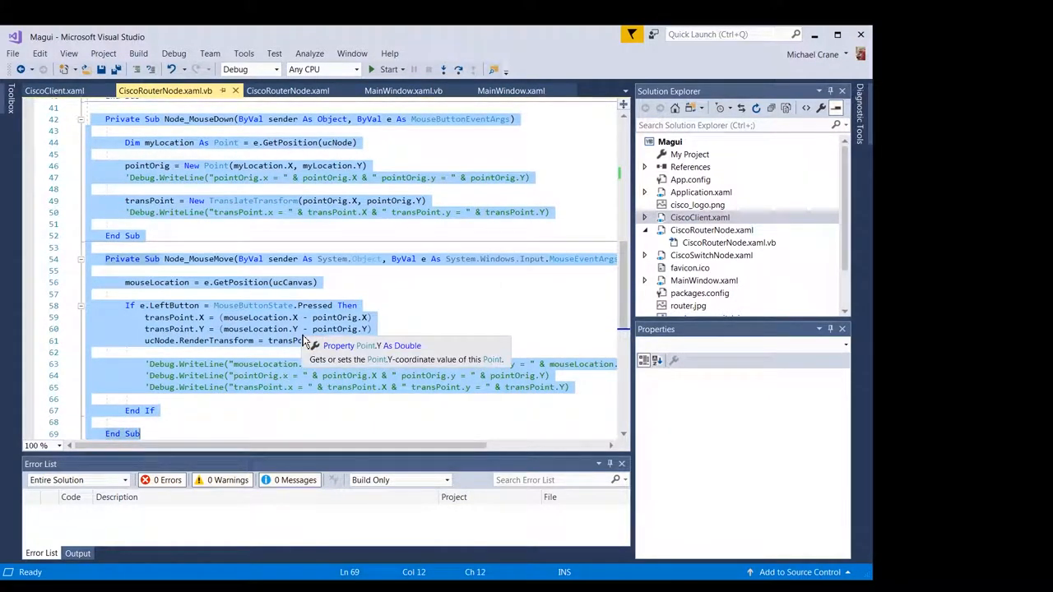
Scroll past Node_MouseMove's commented Debug.WriteLine calls in the router node code.
scroll("down", 3)
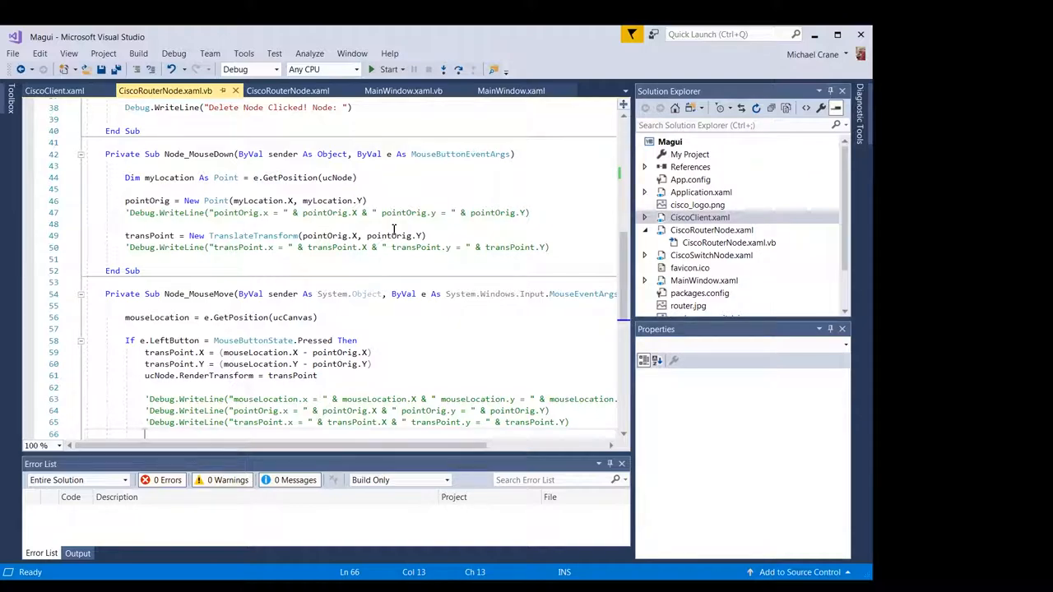
scroll("down", 3)
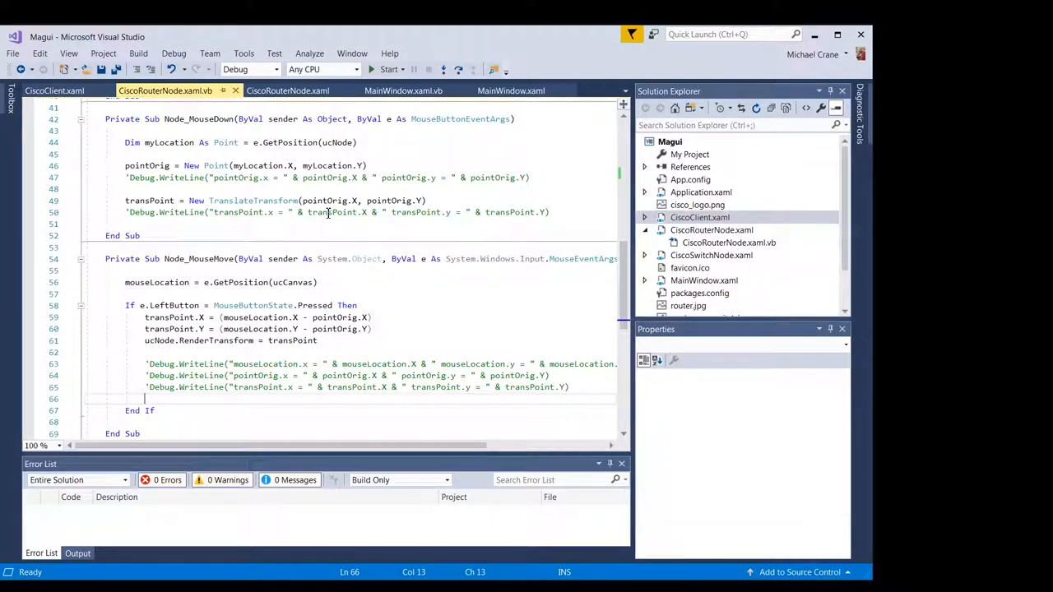
mouse_move(428, 246)
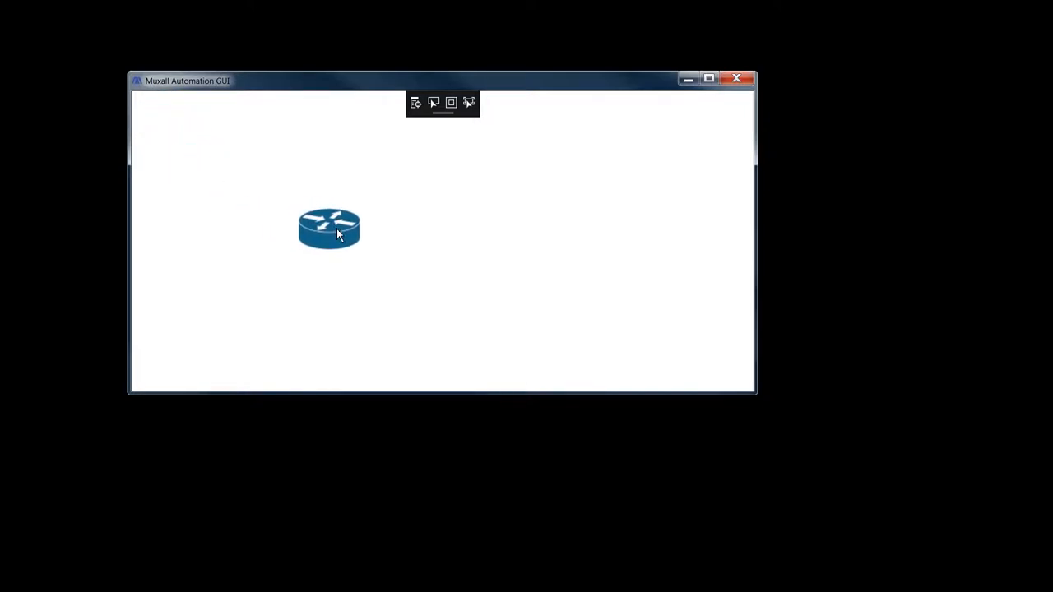
Drag the router further right and add a XENA test set to the canvas.
left_click_drag(329, 229, 566, 233)
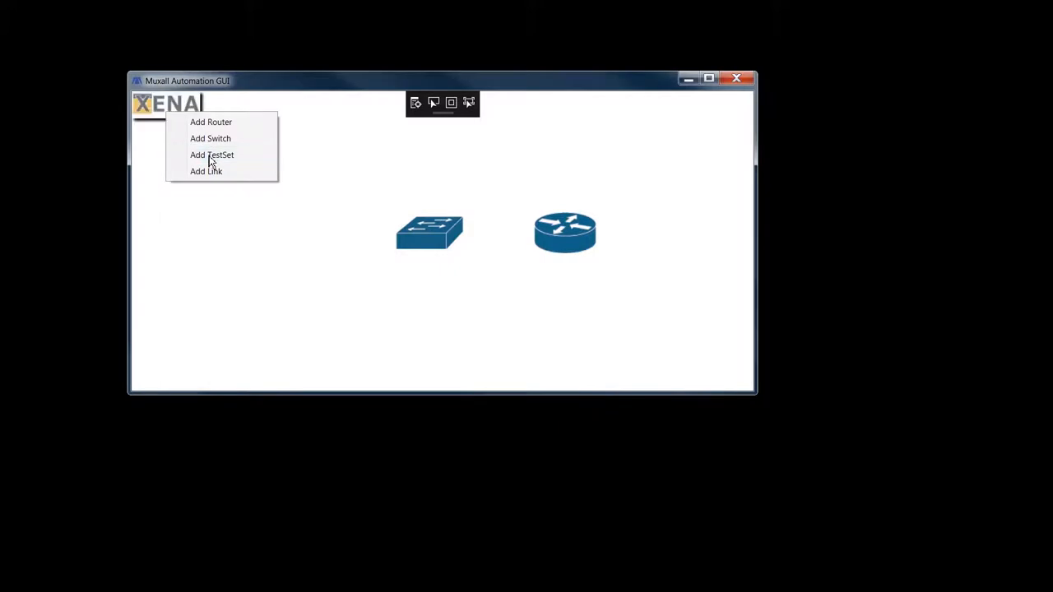
left_click(210, 155)
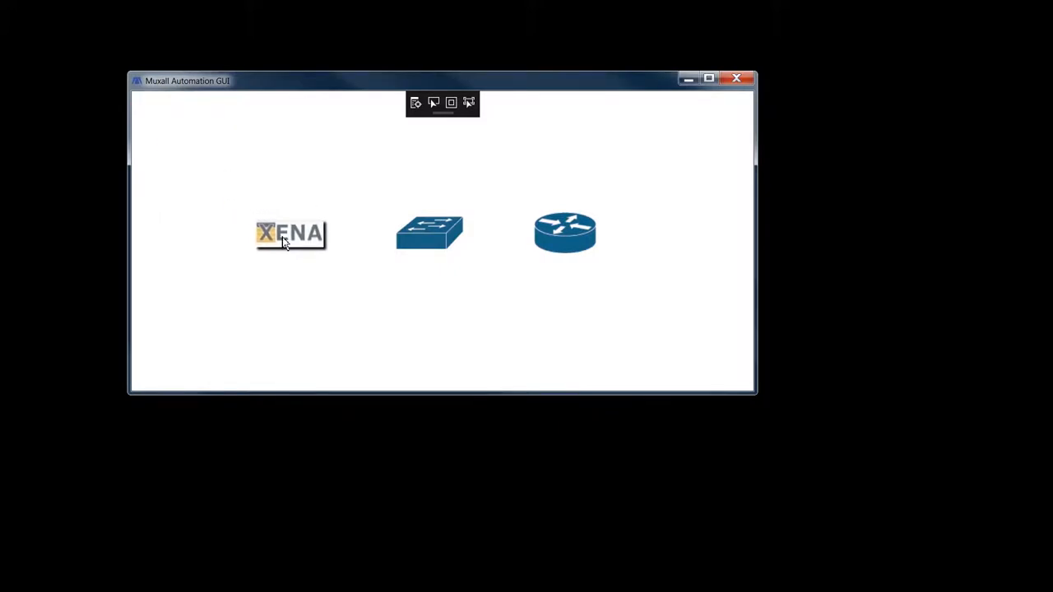